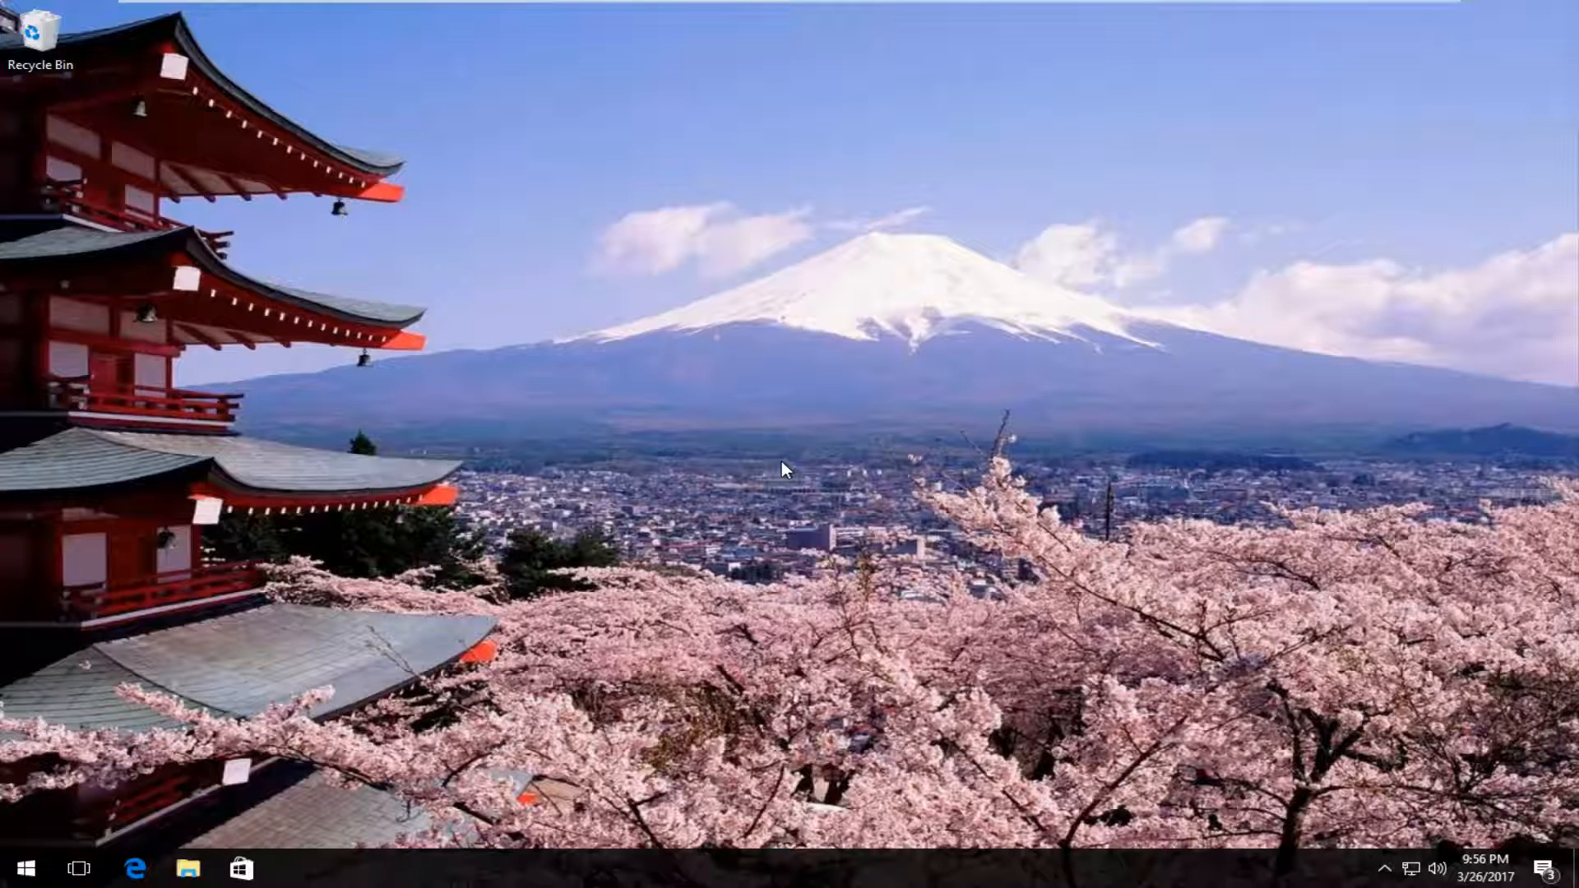
pyautogui.moveTo(24, 868)
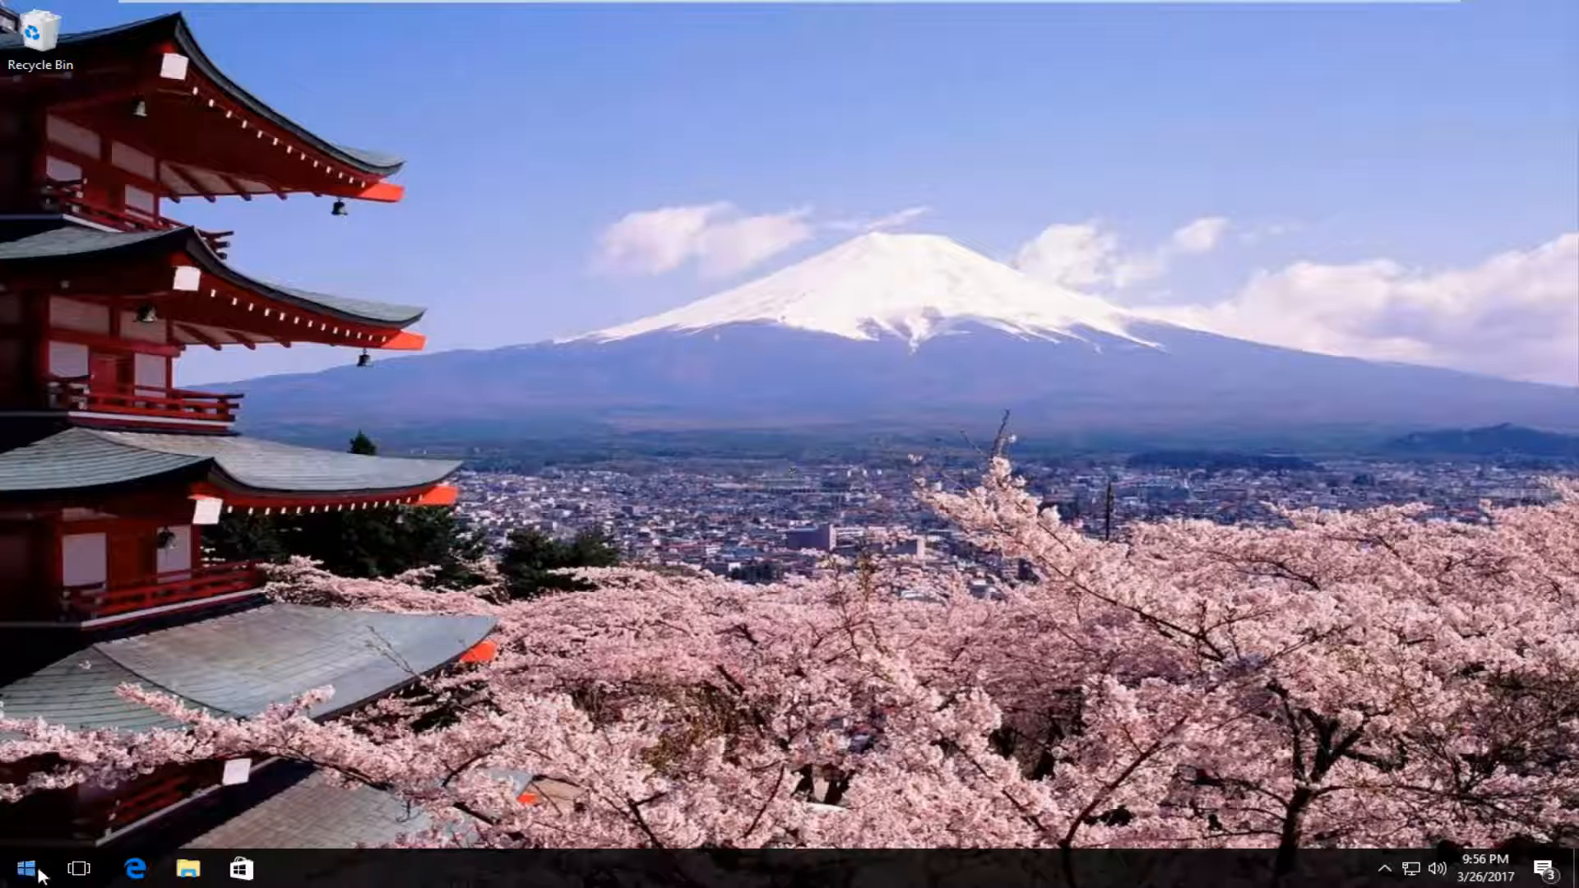
# Search the Start menu for PowerShell and launch Windows PowerShell.
pyautogui.click(21, 869)
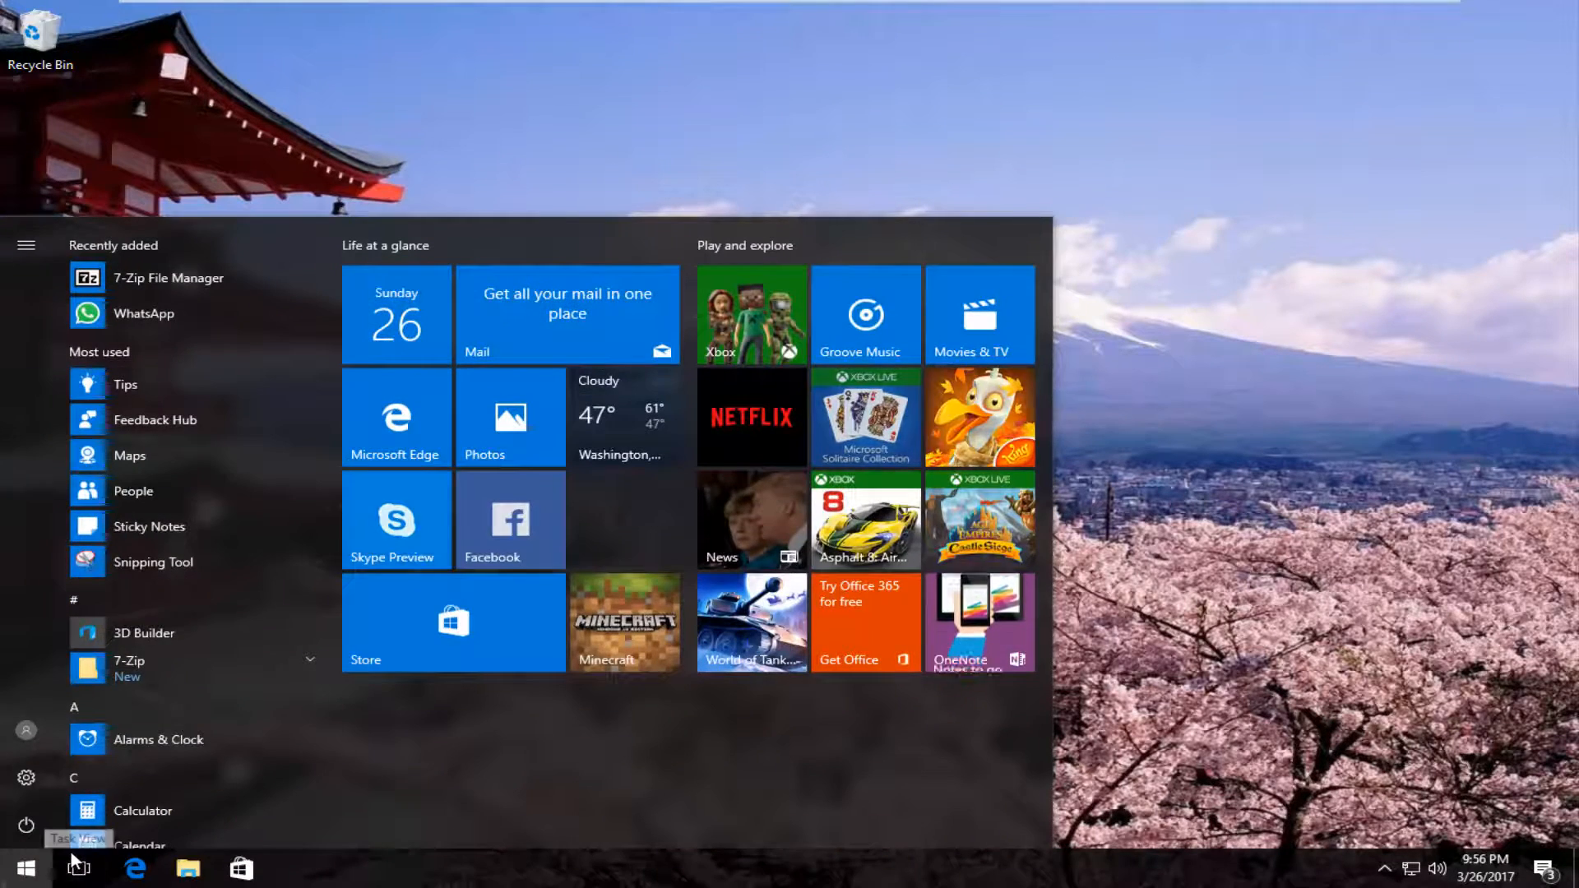
pyautogui.write('powerhs')
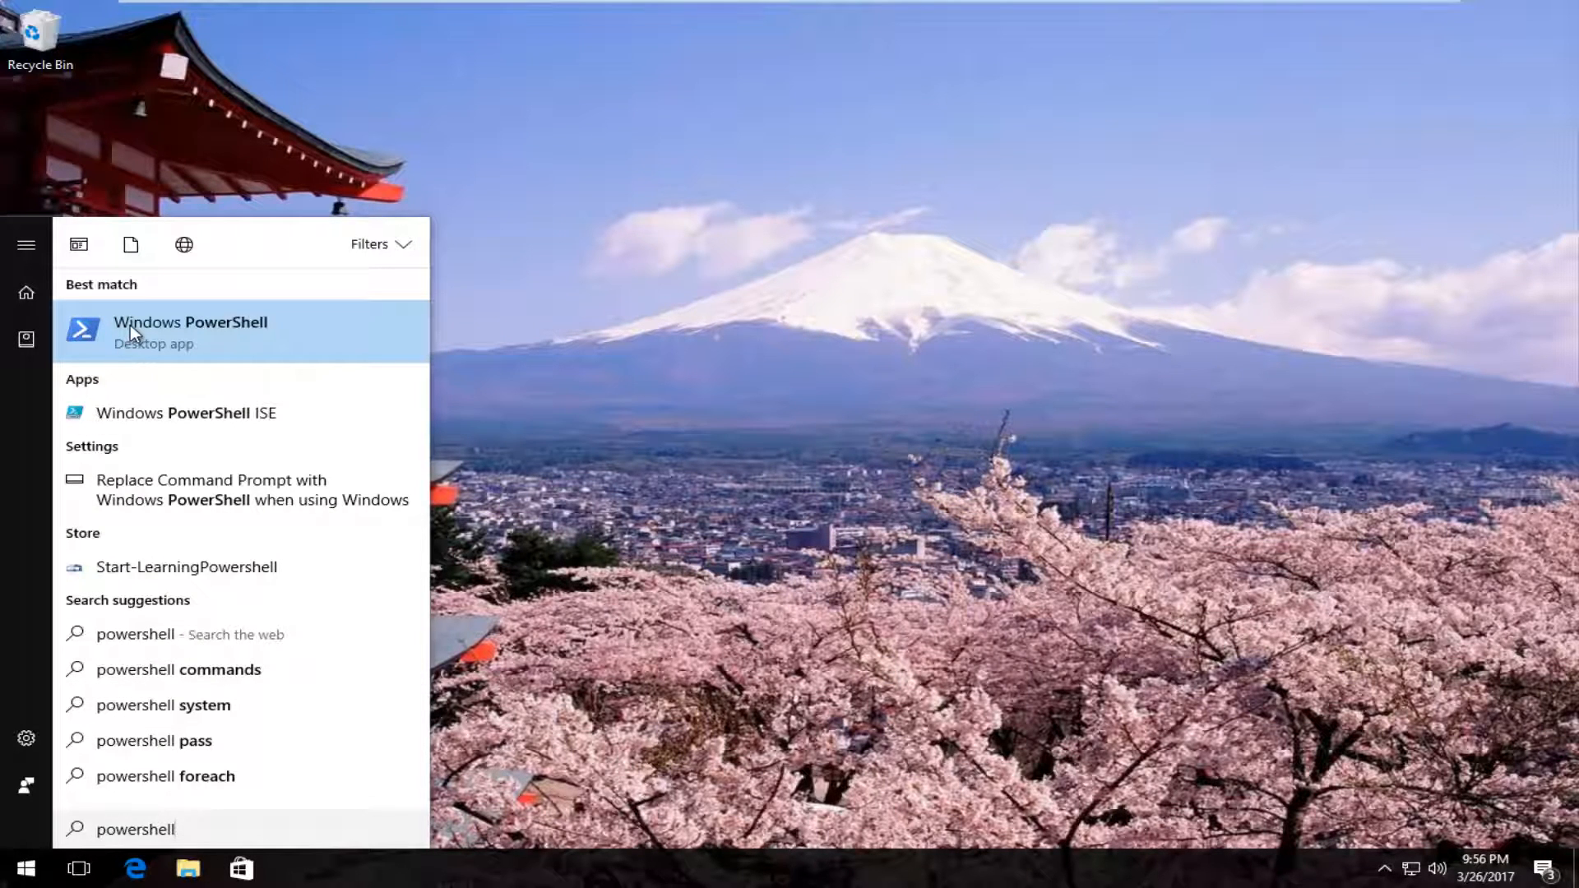
pyautogui.moveTo(138, 355)
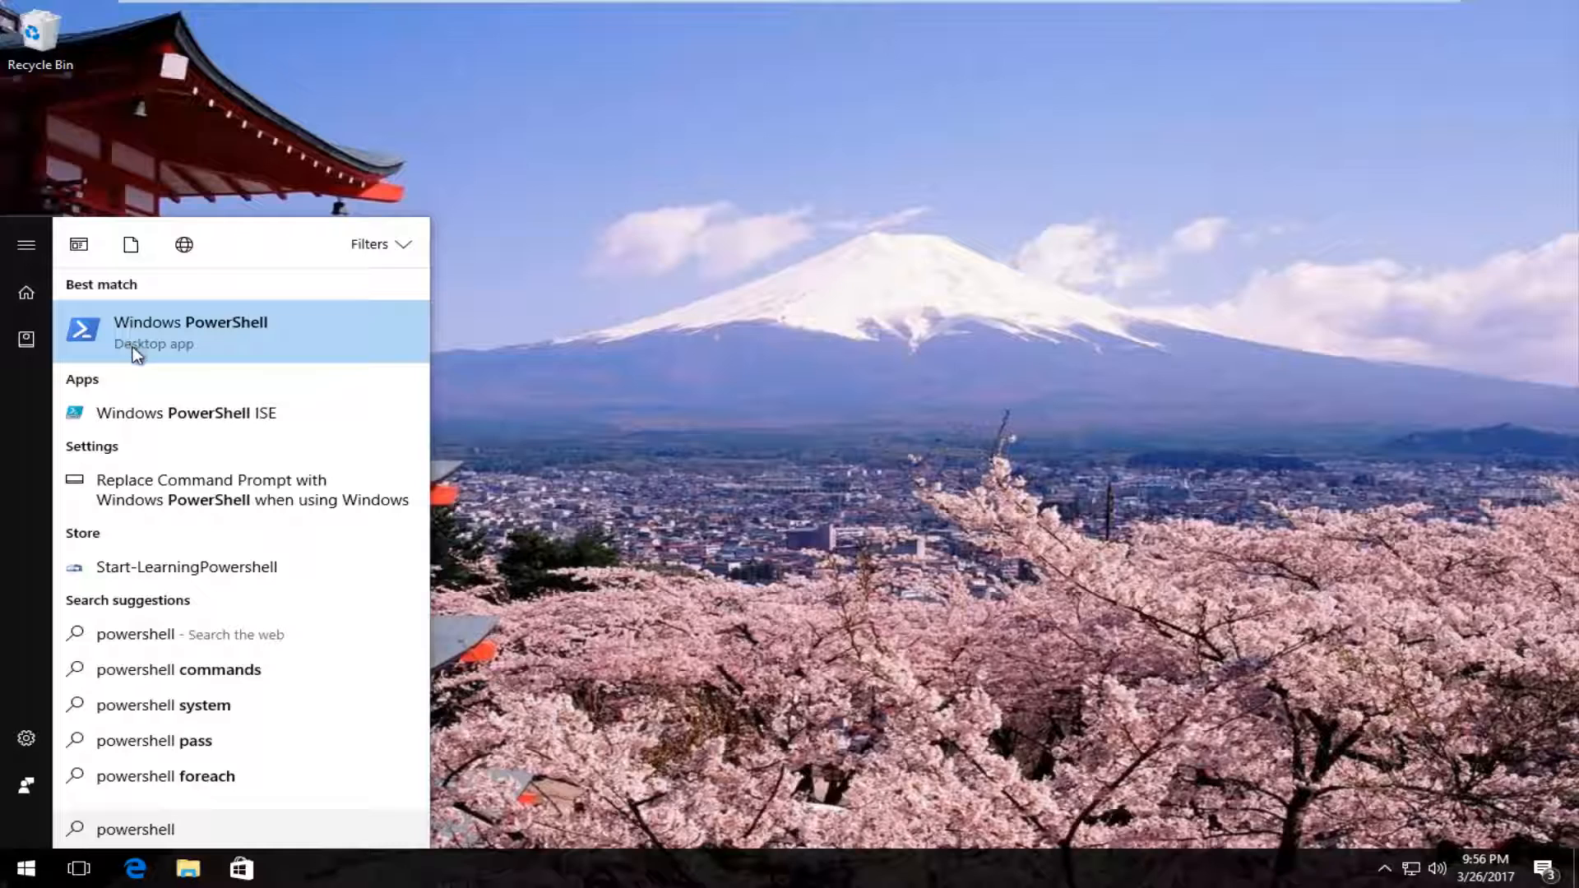
pyautogui.click(191, 332)
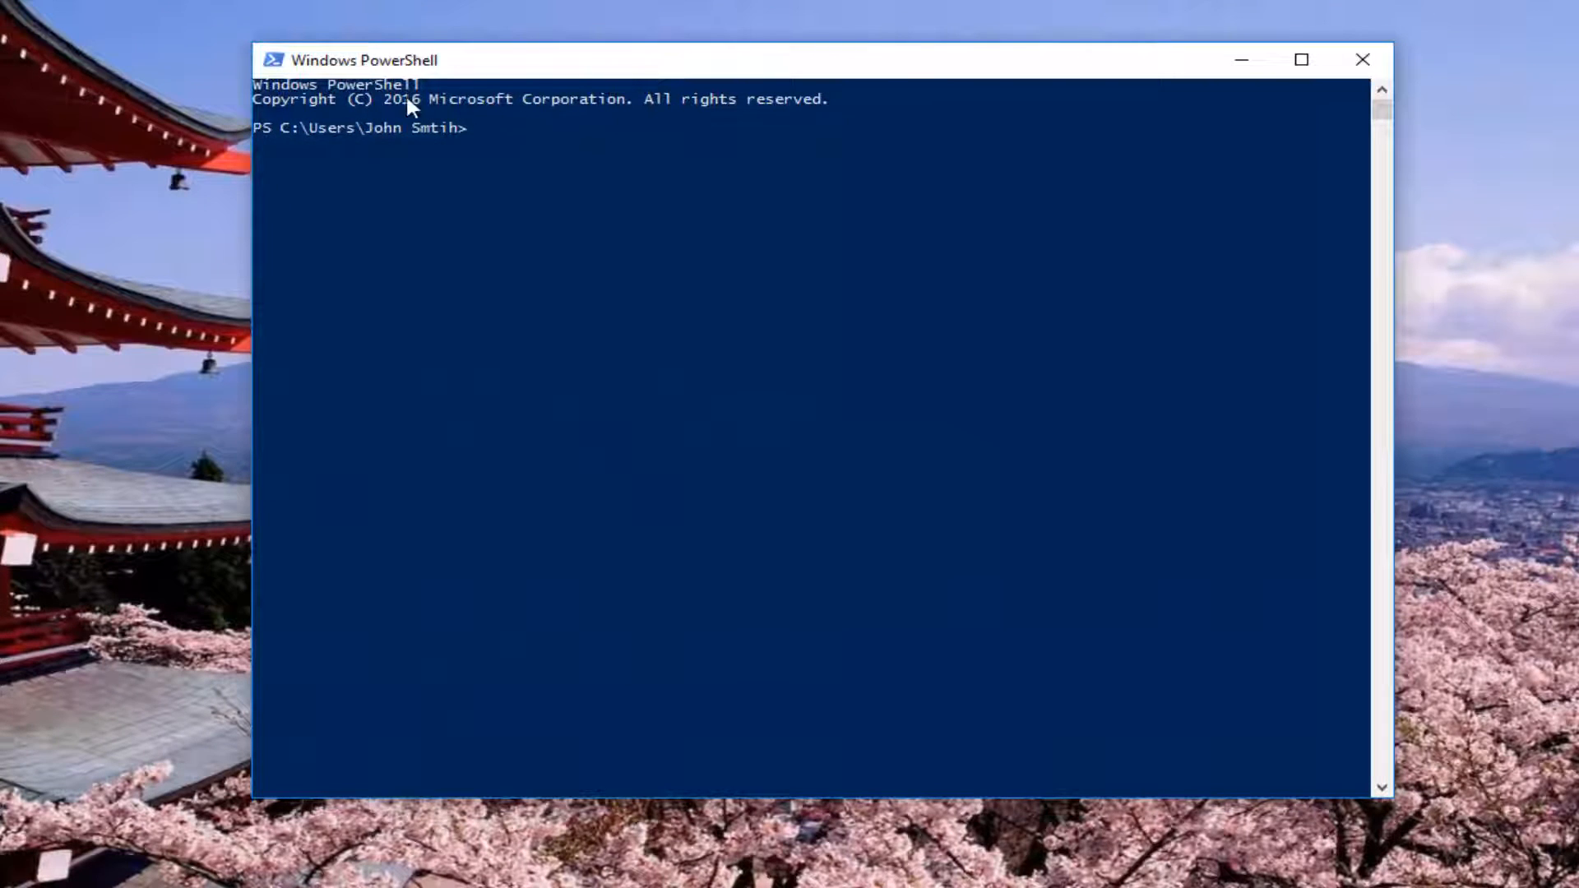
pyautogui.moveTo(143, 187)
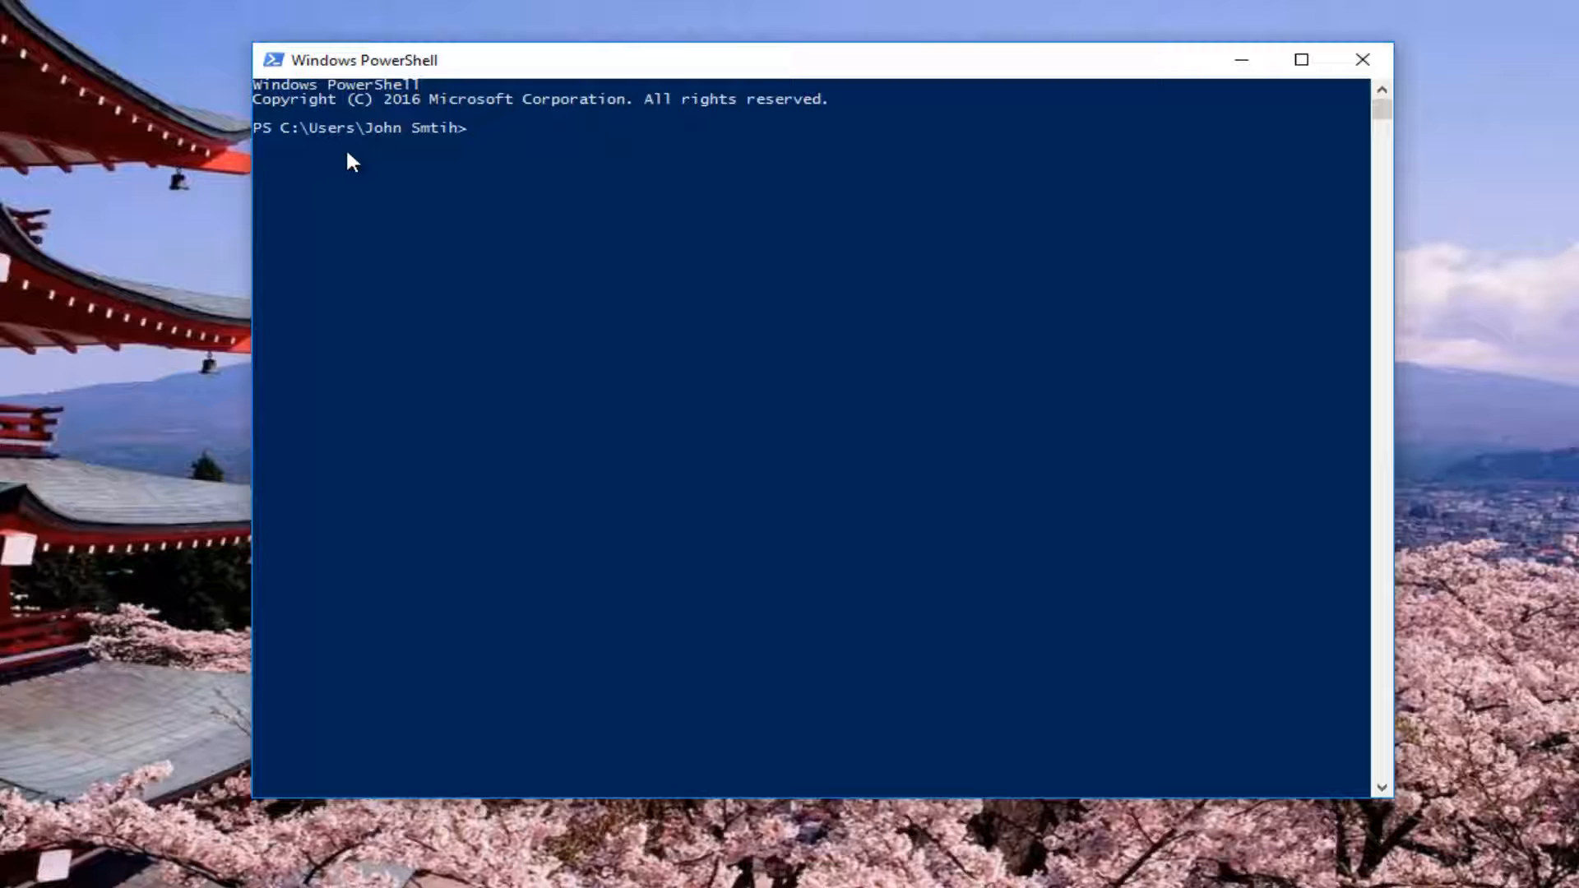
pyautogui.moveTo(360, 148)
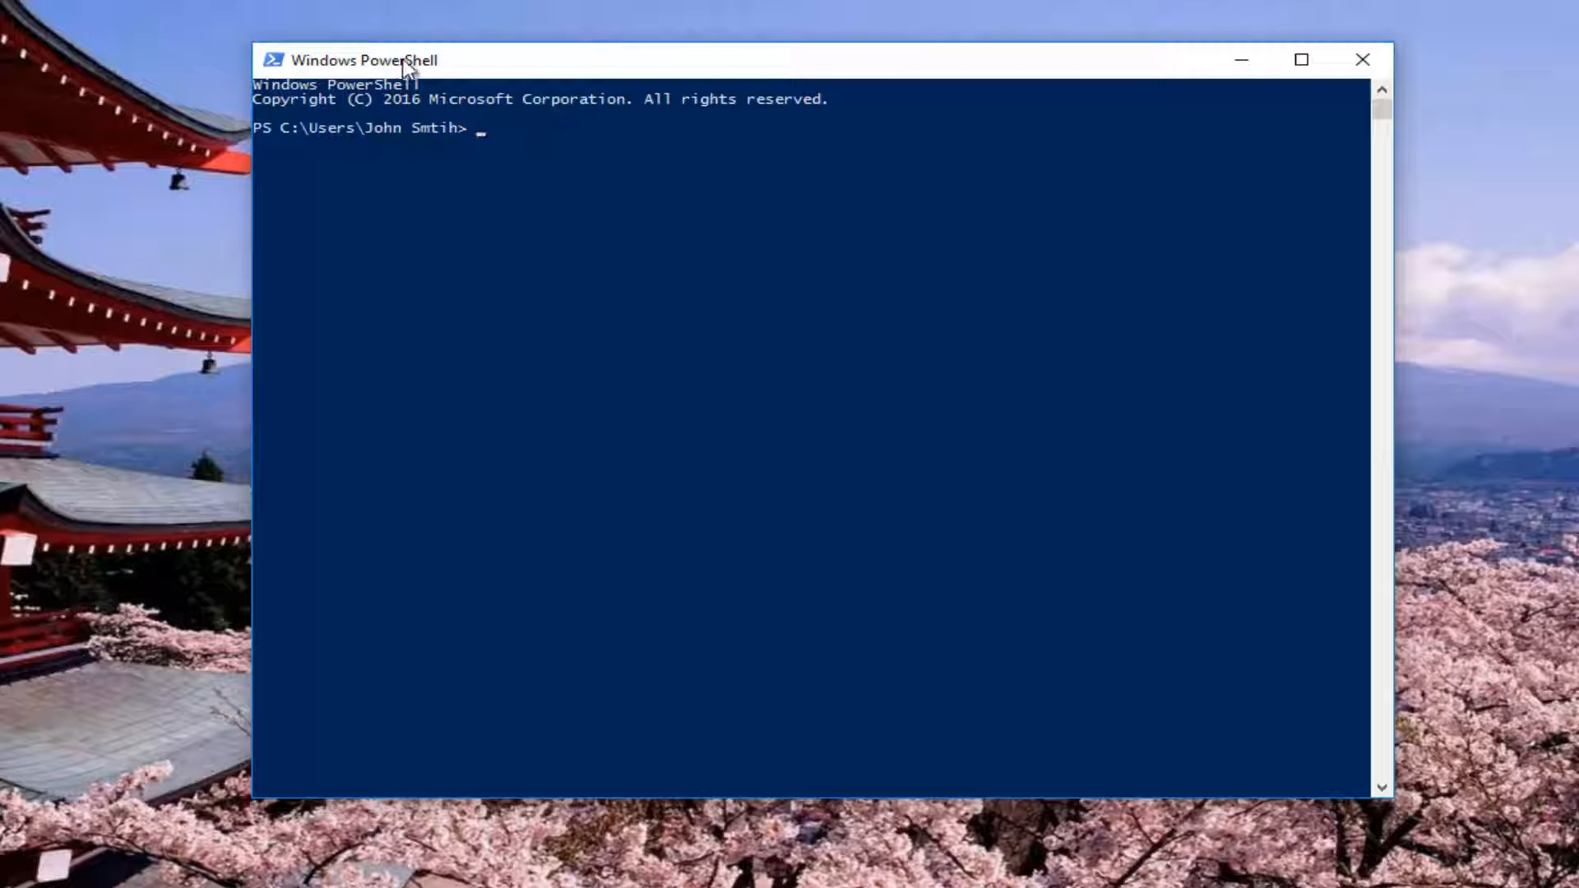
pyautogui.moveTo(869, 66)
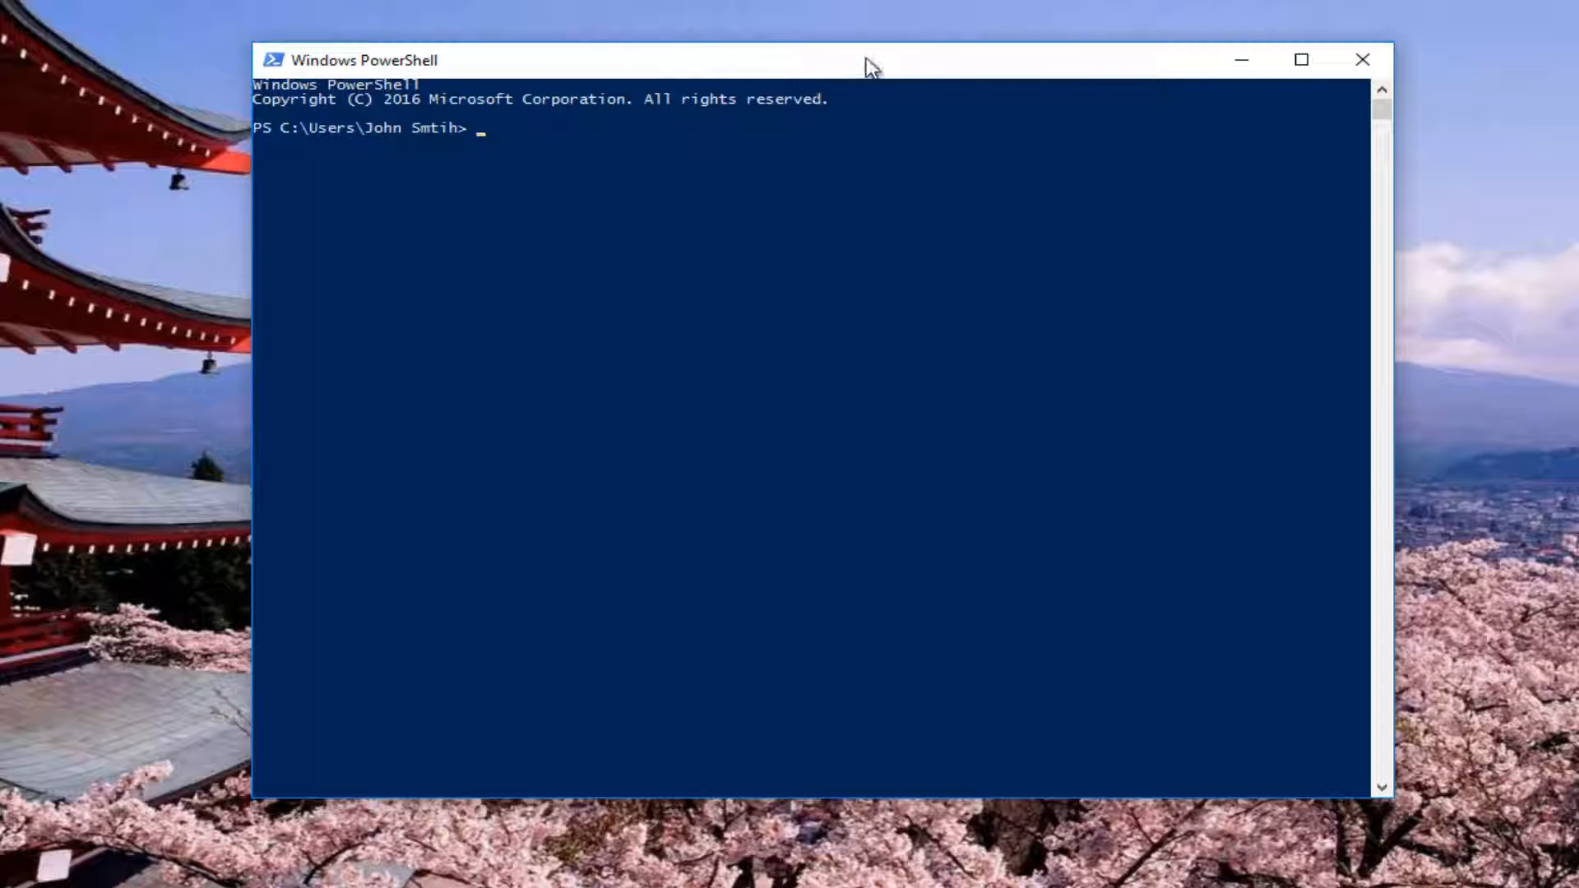
# Paste the copied Get-WmiObject Win32_WinSAT command at the prompt via the title-bar Edit menu.
pyautogui.rightClick(866, 65)
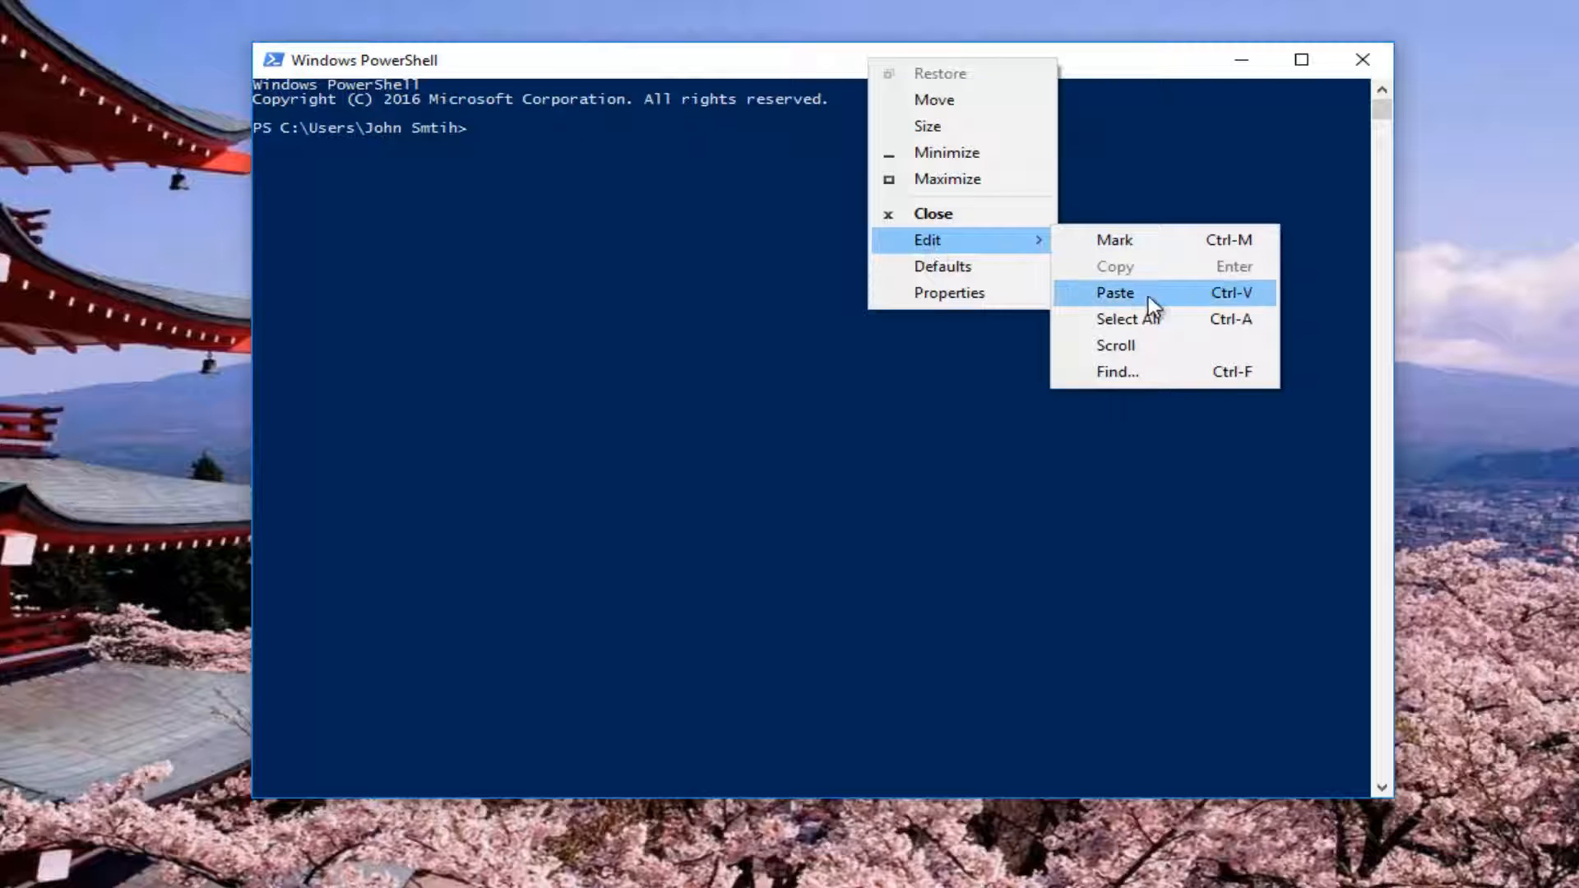
pyautogui.click(1113, 293)
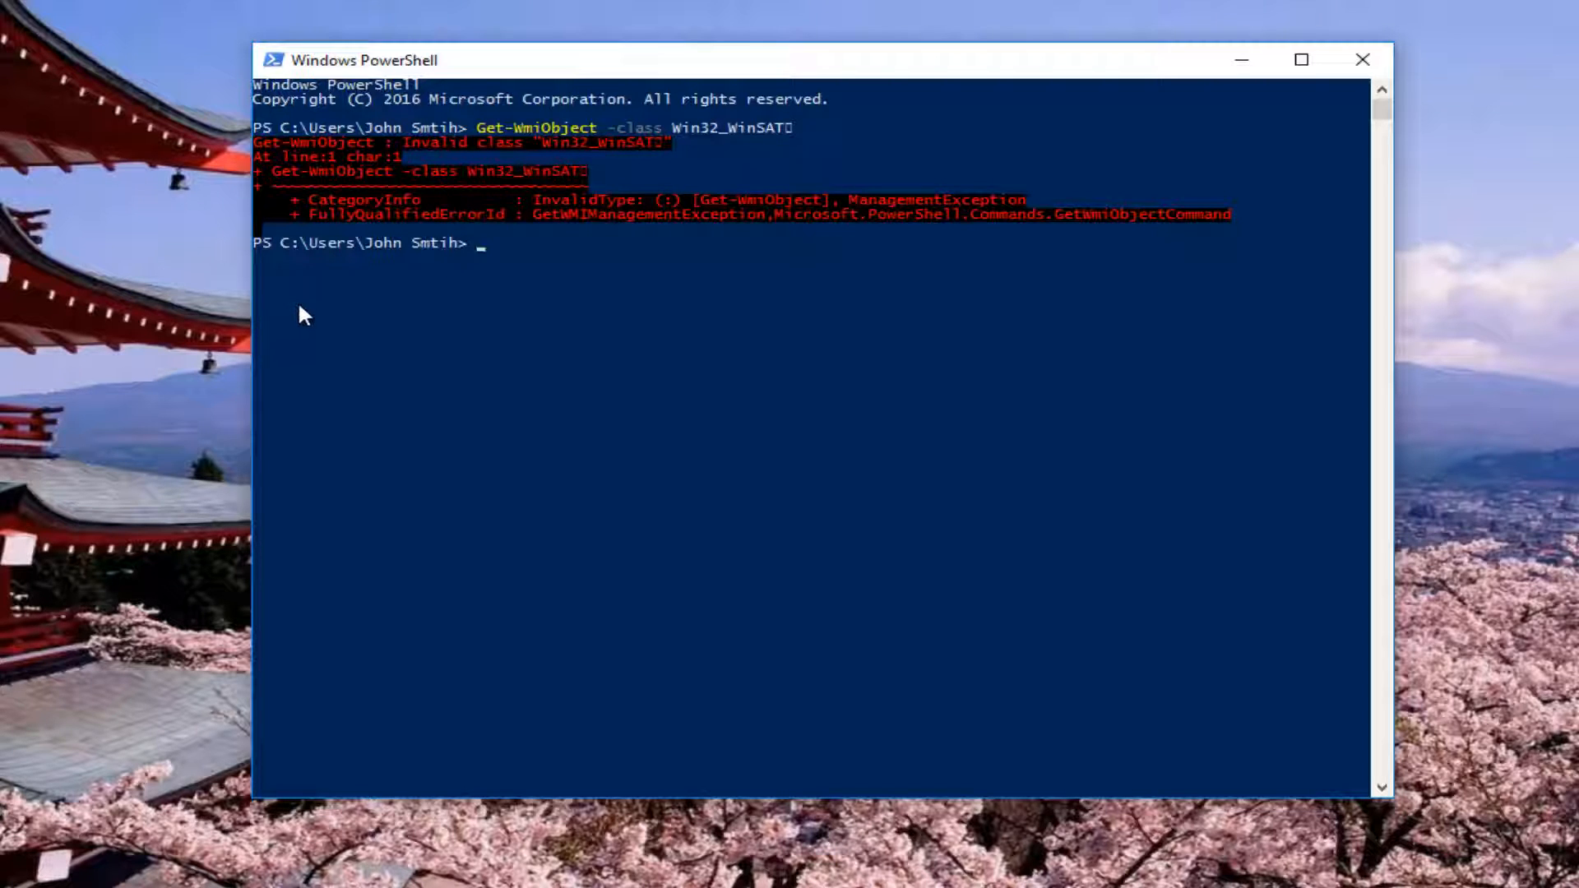
pyautogui.moveTo(309, 311)
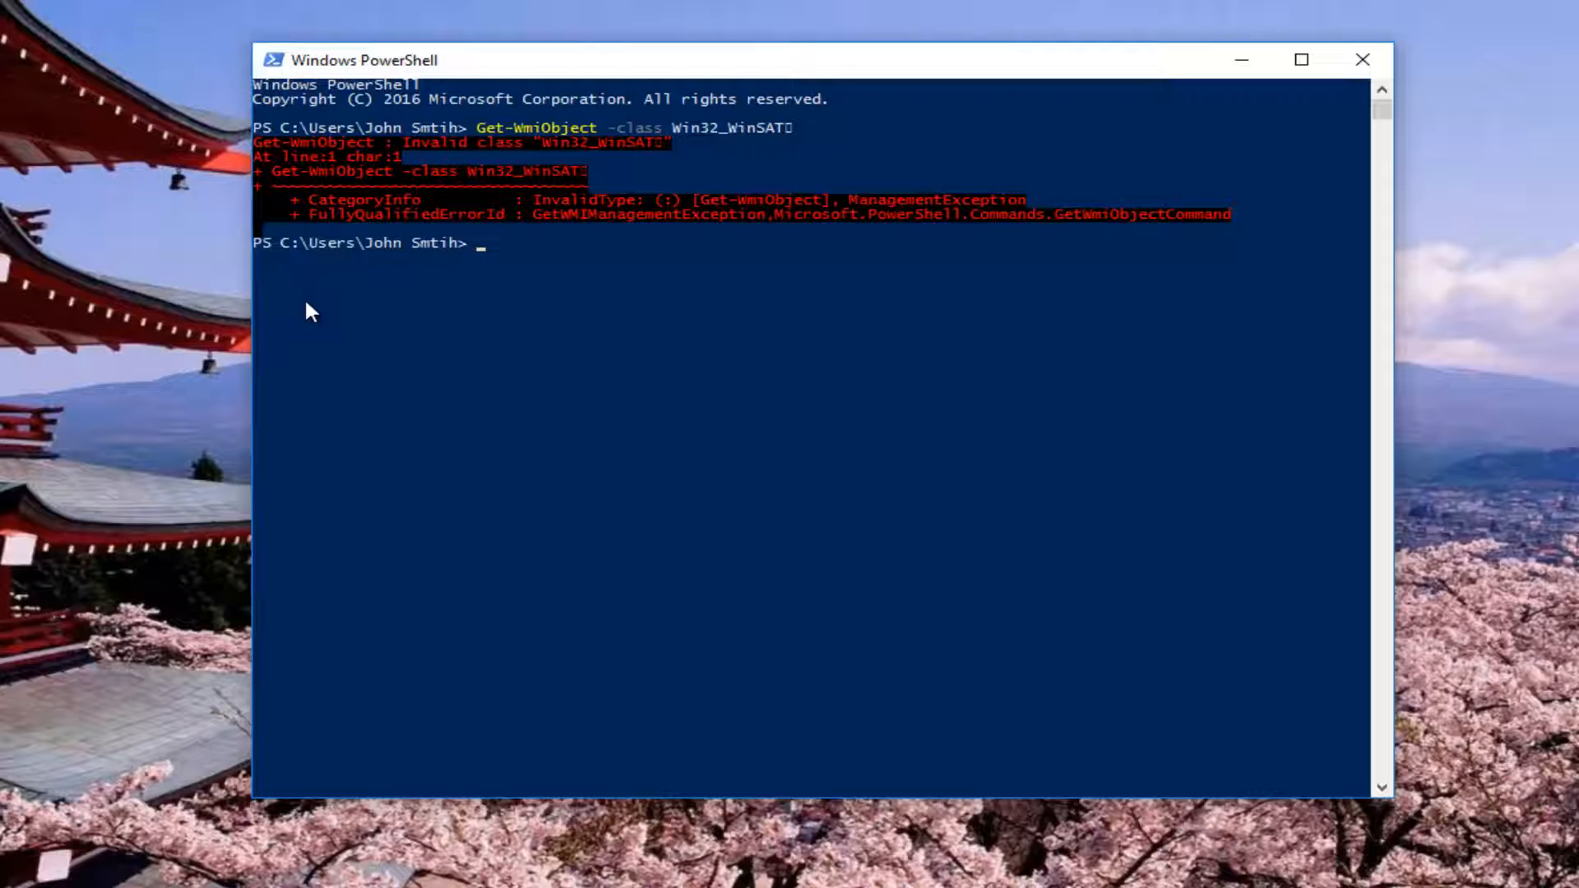
pyautogui.moveTo(286, 264)
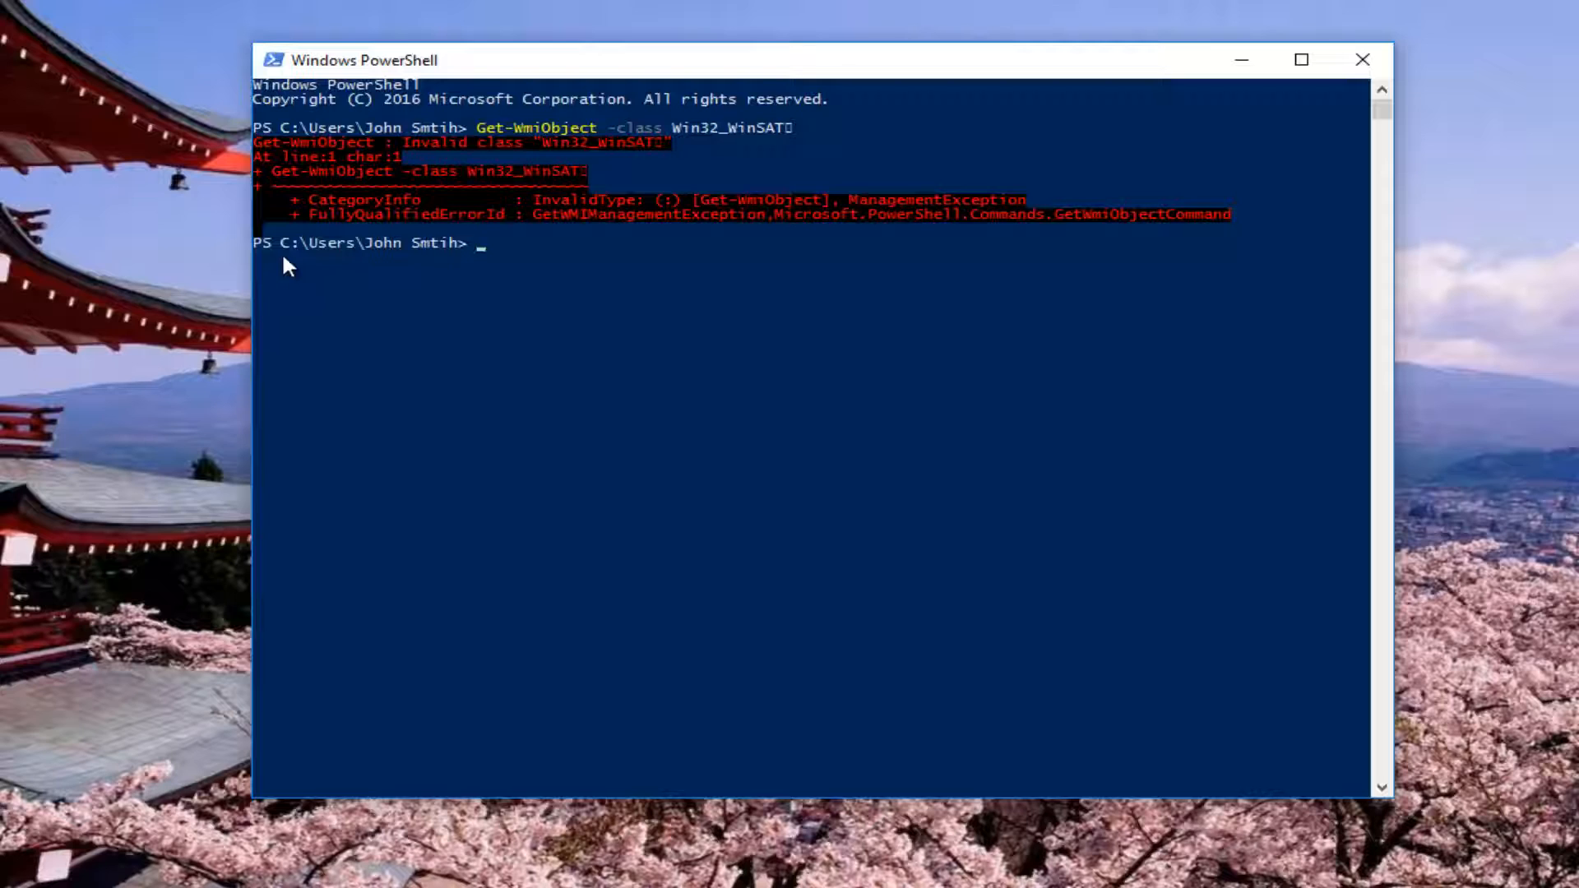
pyautogui.moveTo(367, 260)
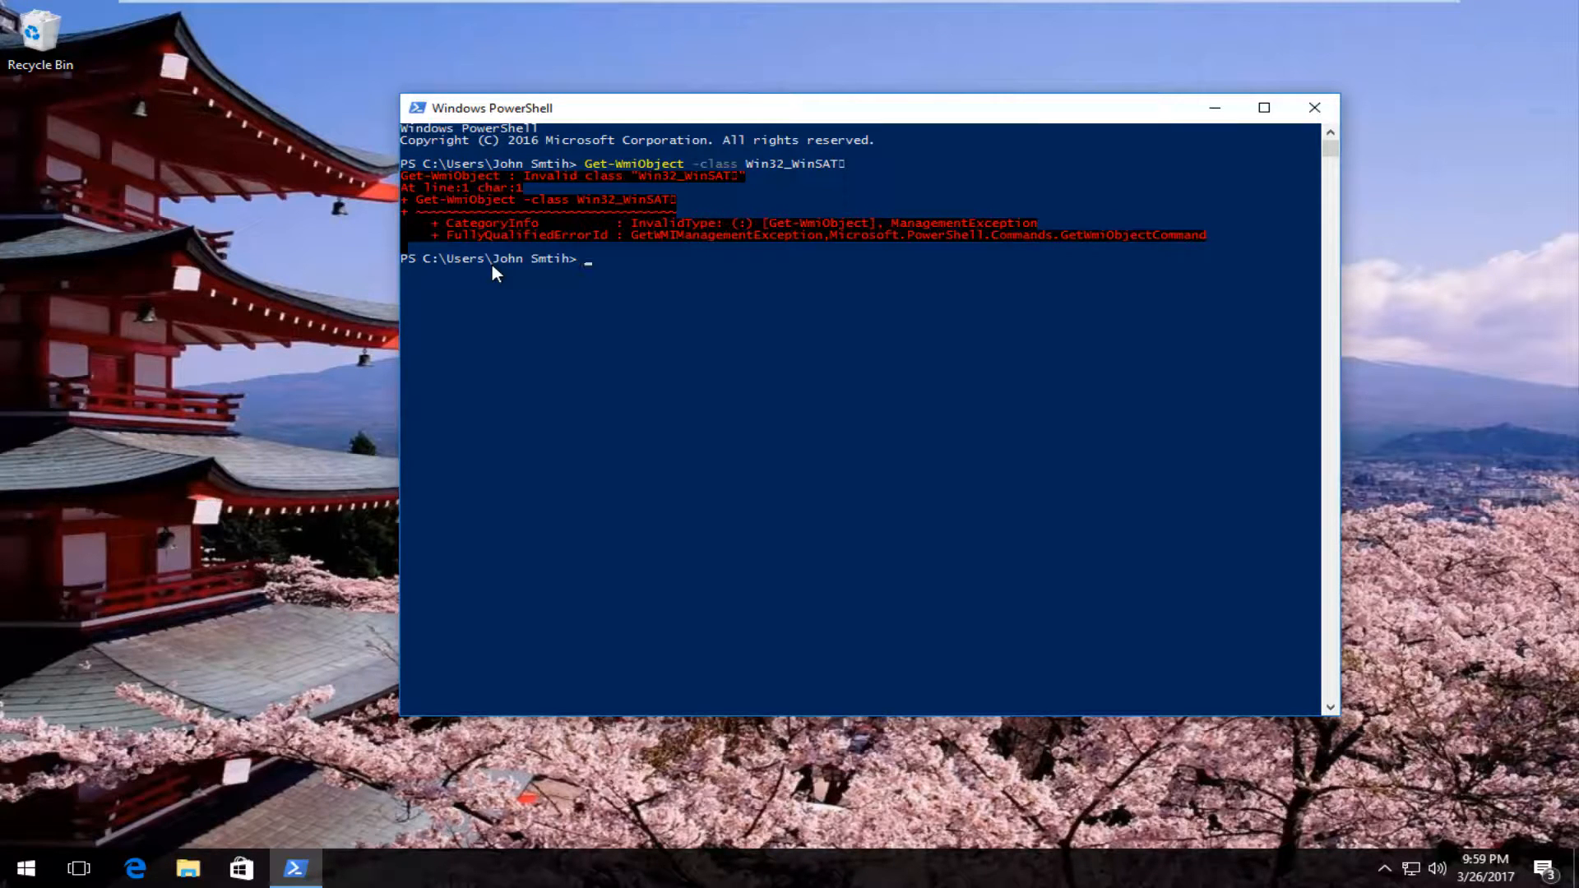
pyautogui.moveTo(1316, 108)
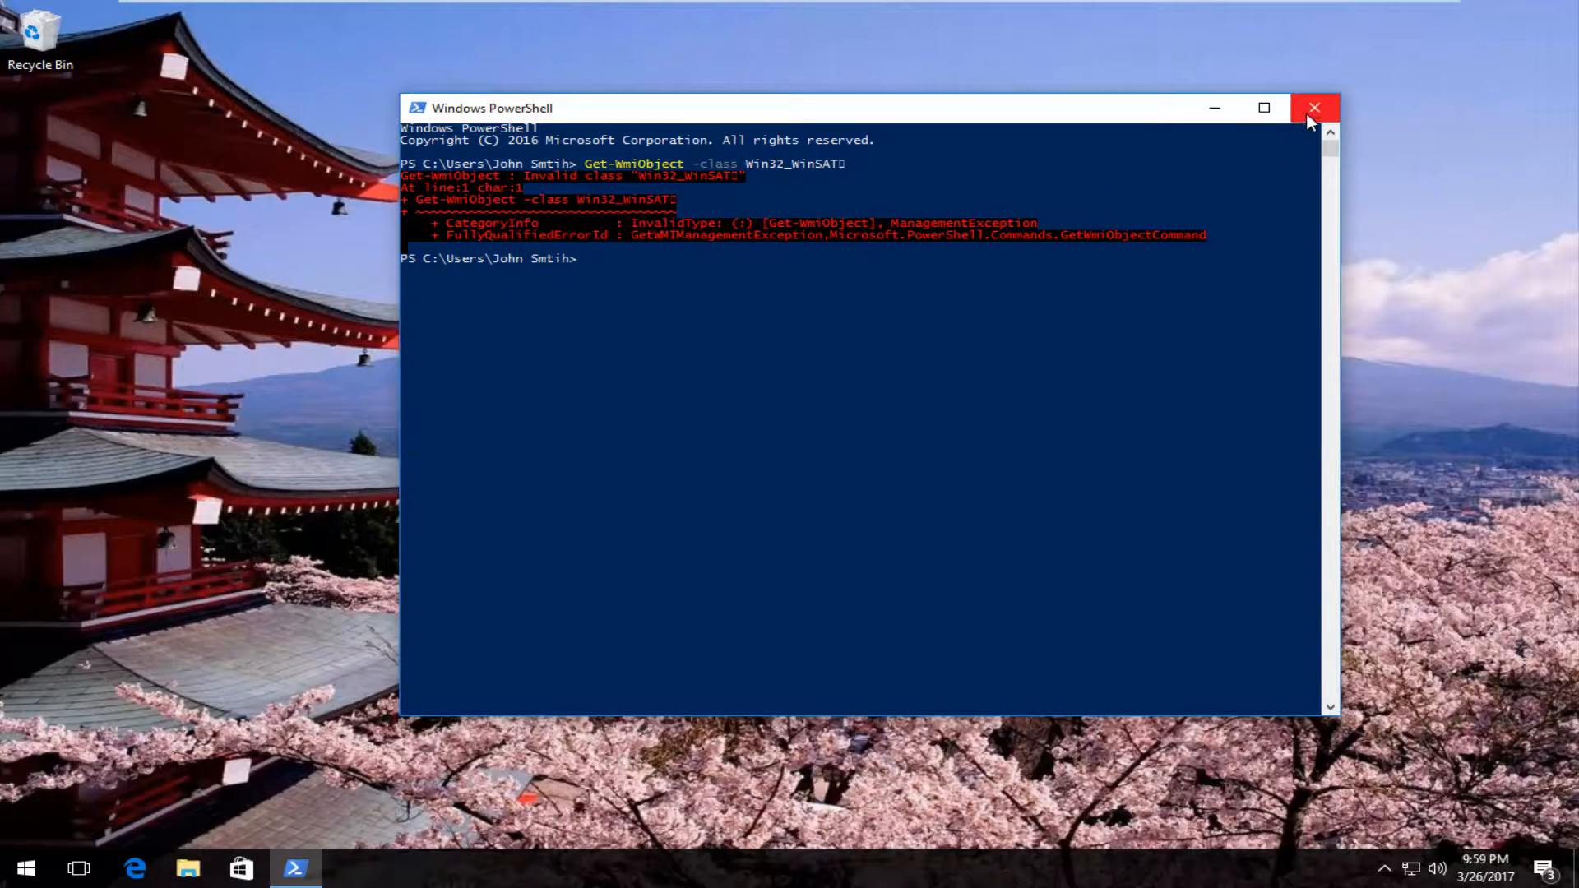
# Close the PowerShell window after the invalid class error, returning to the desktop.
pyautogui.click(1314, 109)
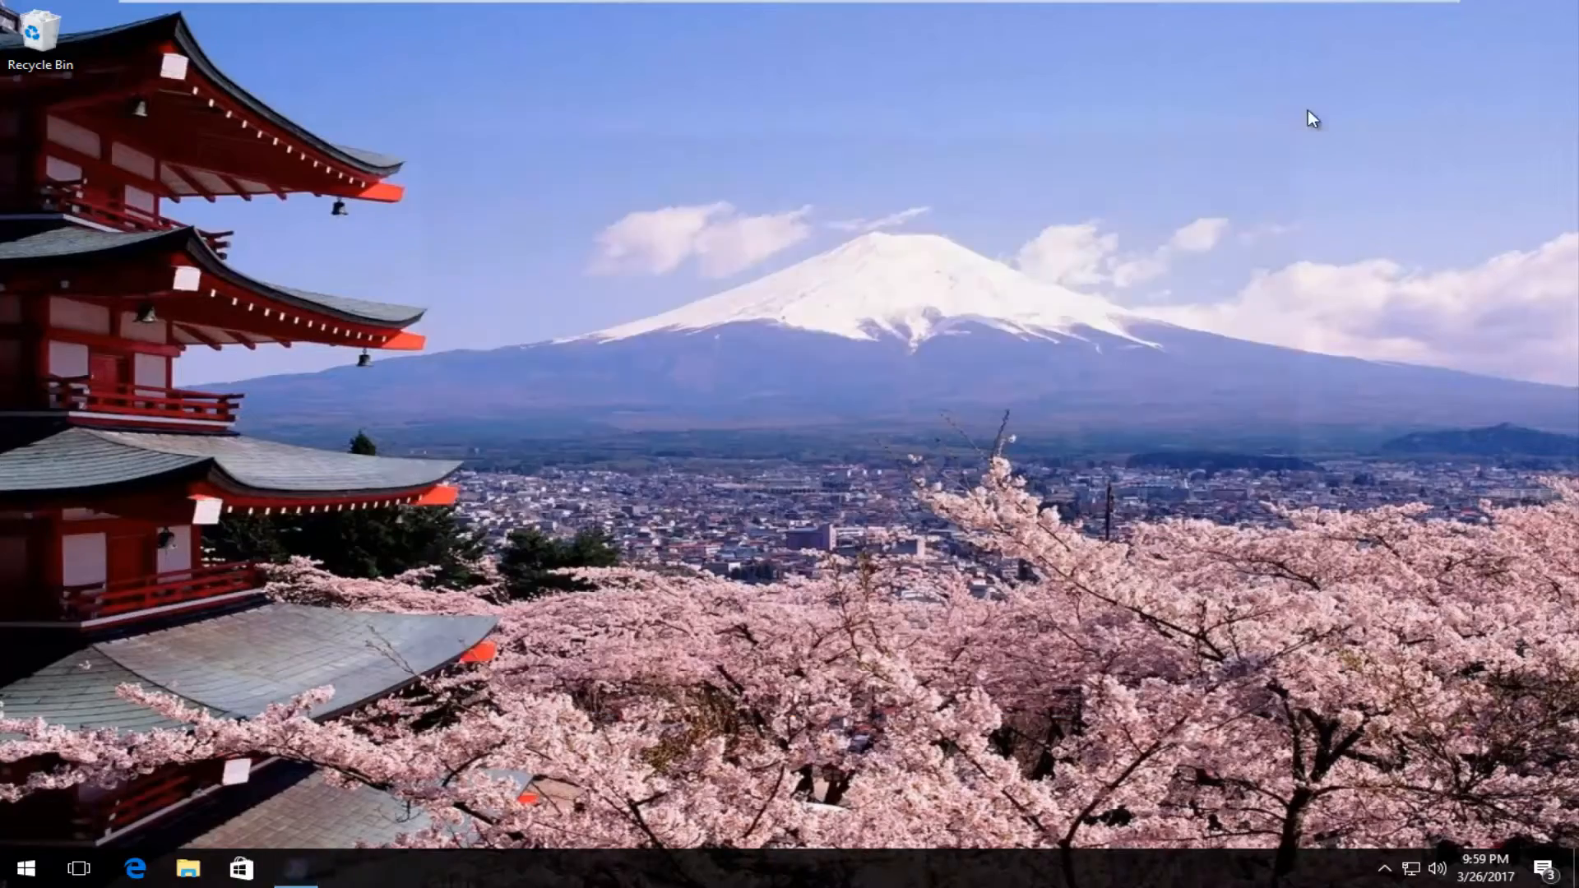